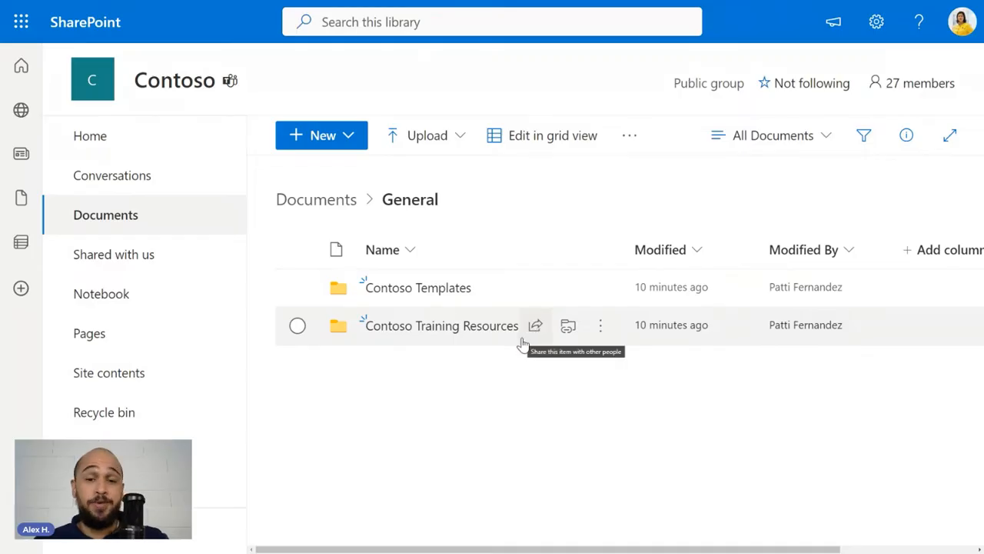
mouse_move(600, 325)
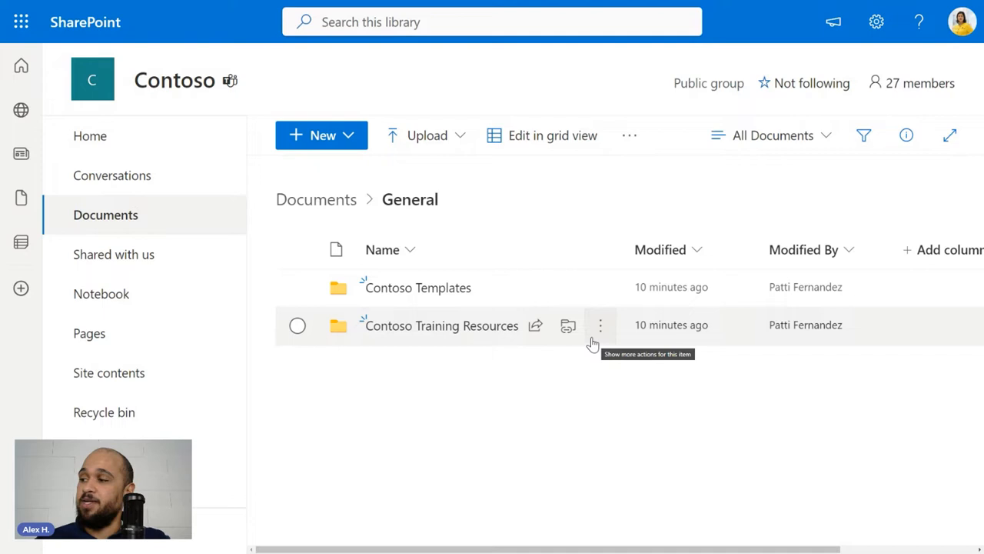
Add a OneDrive shortcut for the Contoso Training Resources folder from its more-actions menu.
left_click(600, 324)
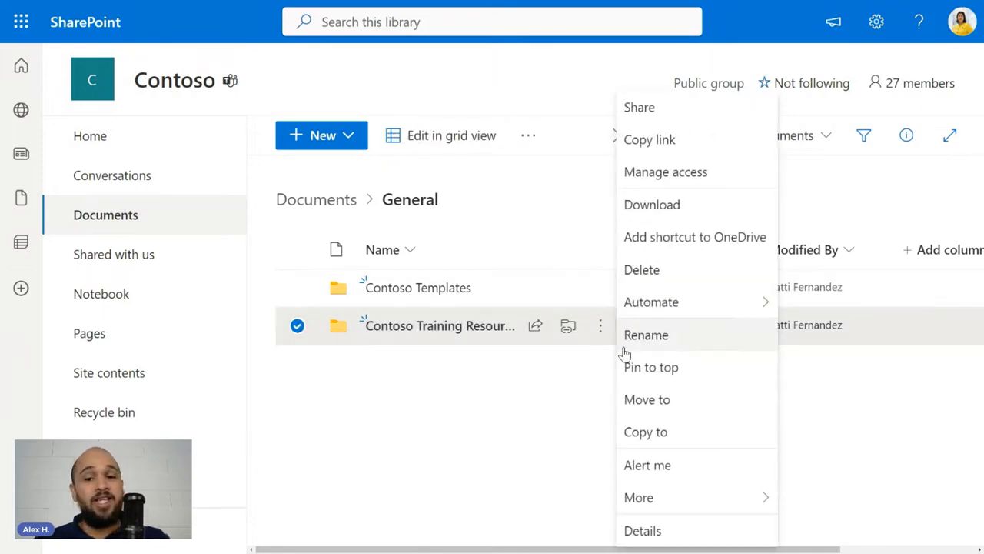
mouse_move(652, 302)
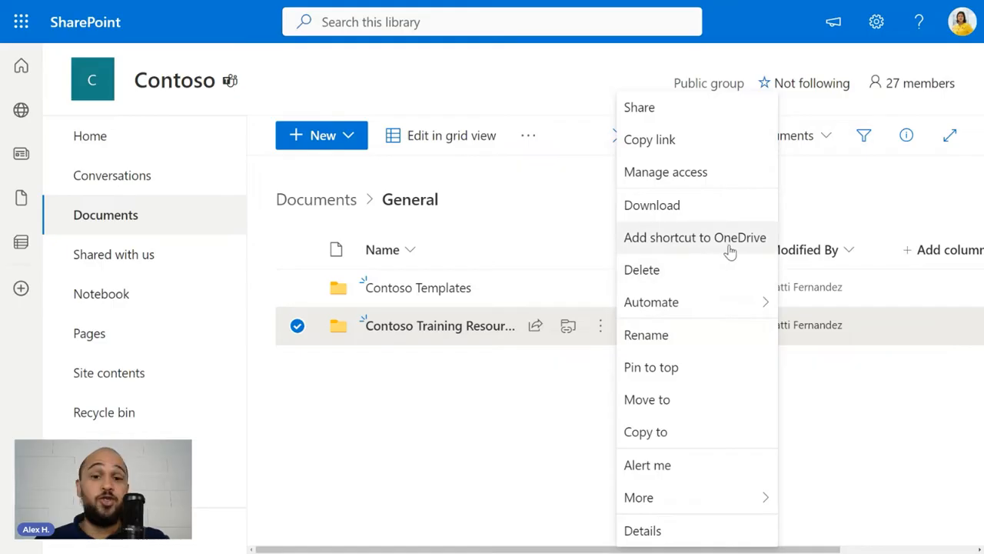
left_click(694, 237)
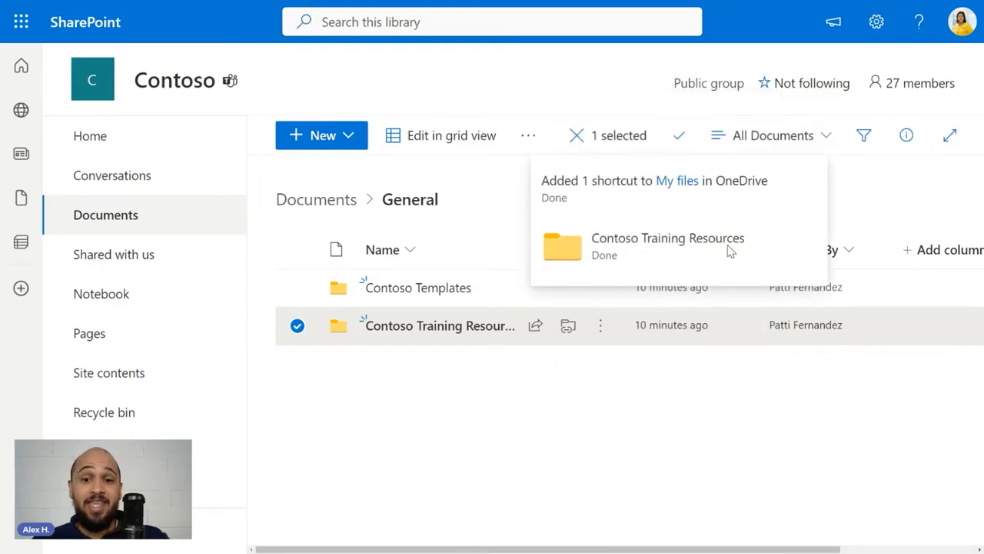
mouse_move(678, 186)
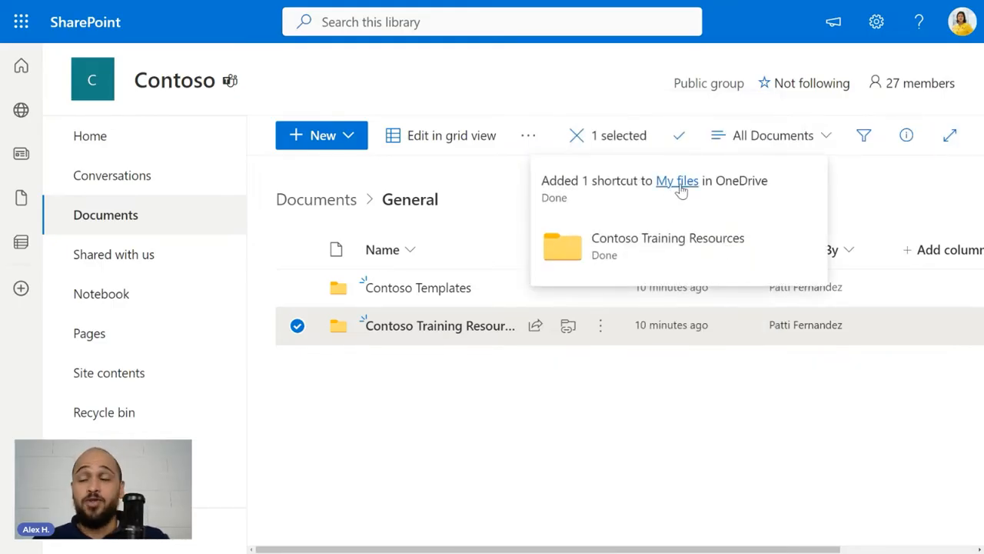
Go to My files in OneDrive from the confirmation popup and open the New menu.
left_click(677, 180)
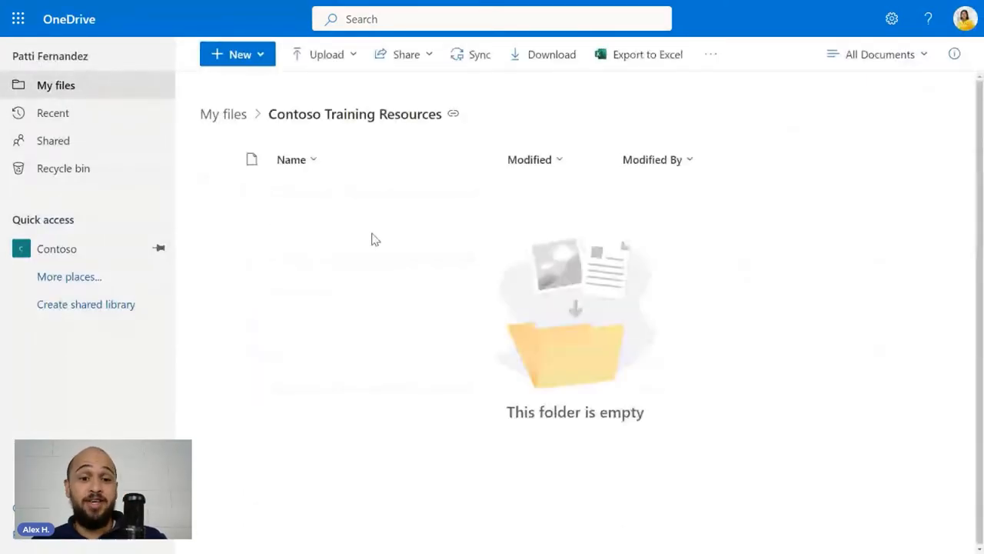
left_click(236, 54)
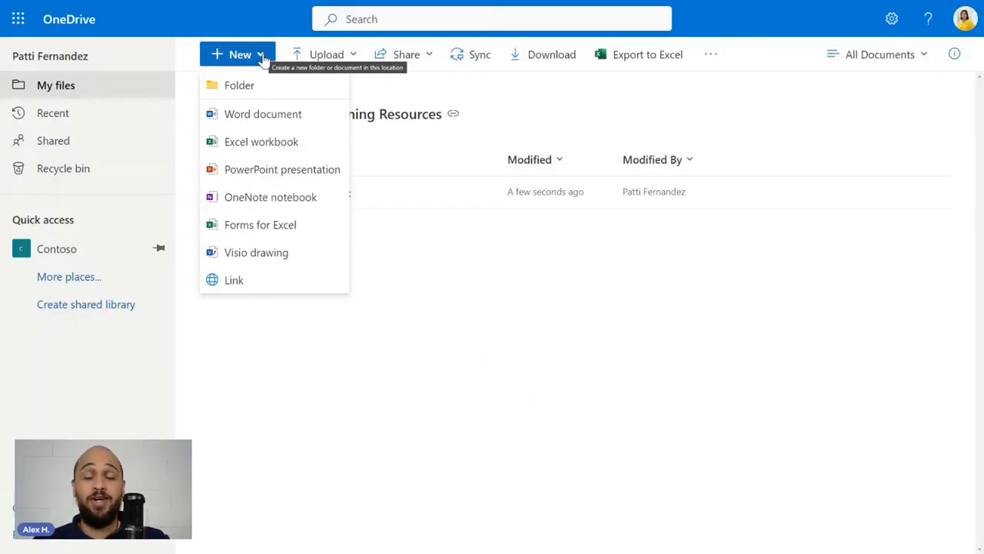
Create a new folder named Resources in My files.
left_click(239, 84)
type("Resources")
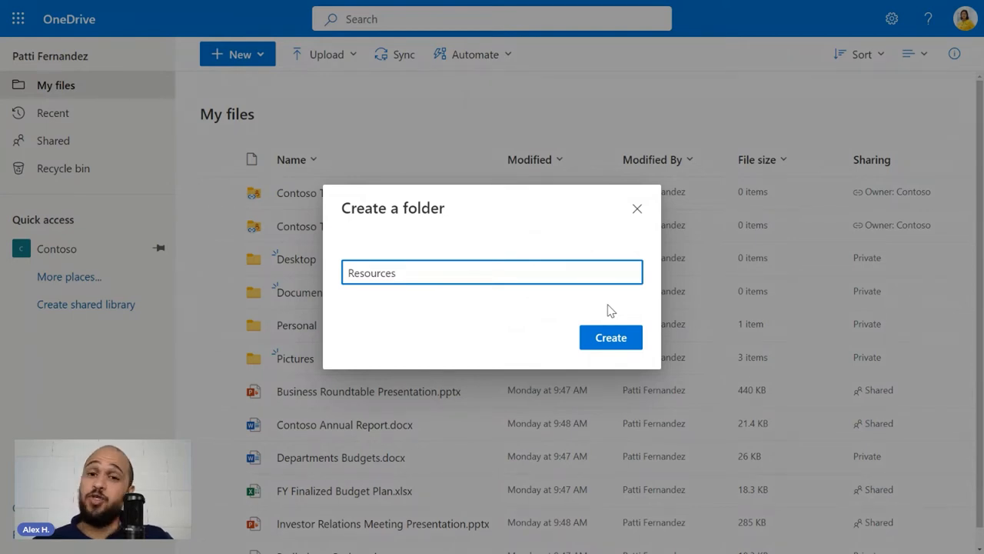
left_click(611, 337)
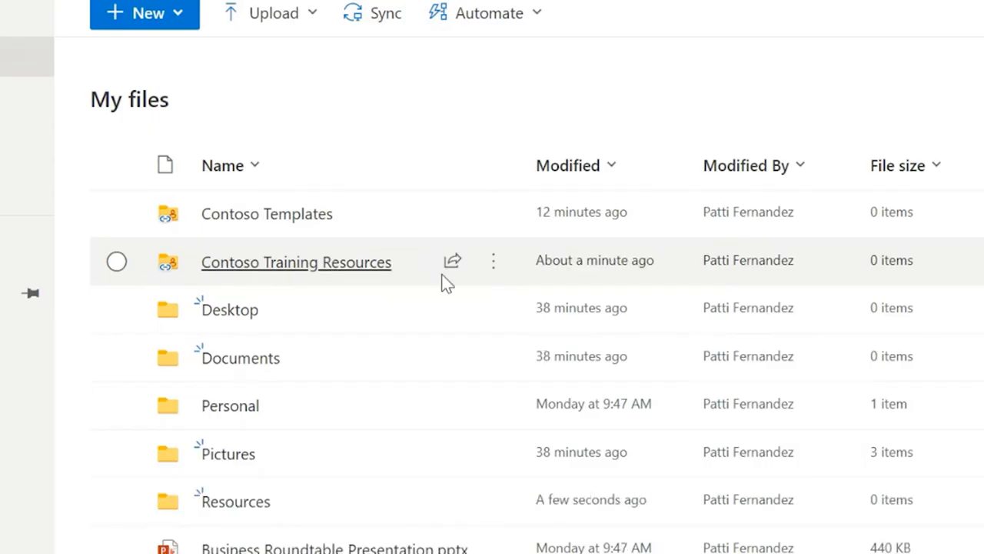
left_click(116, 262)
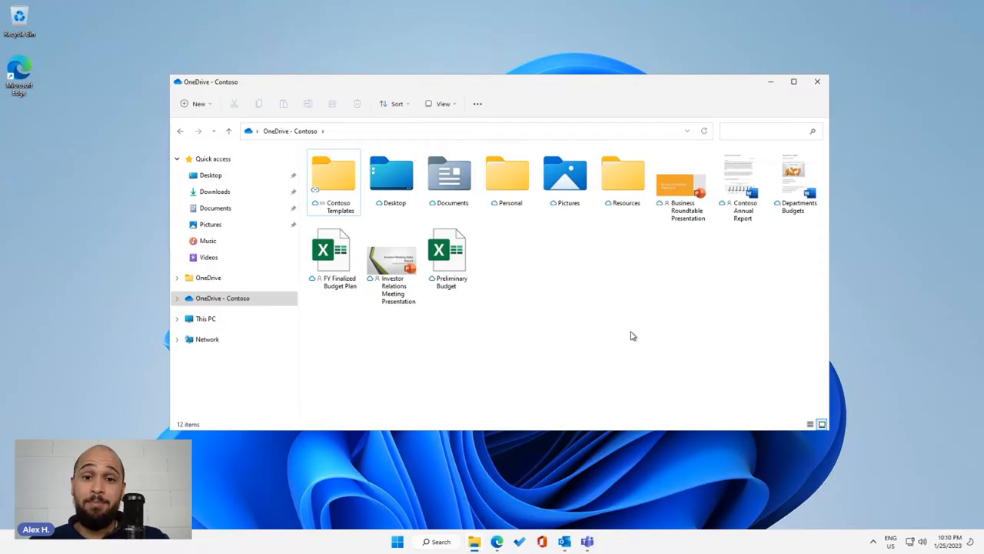
Right-click an item in the OneDrive - Contoso folder in File Explorer.
right_click(333, 173)
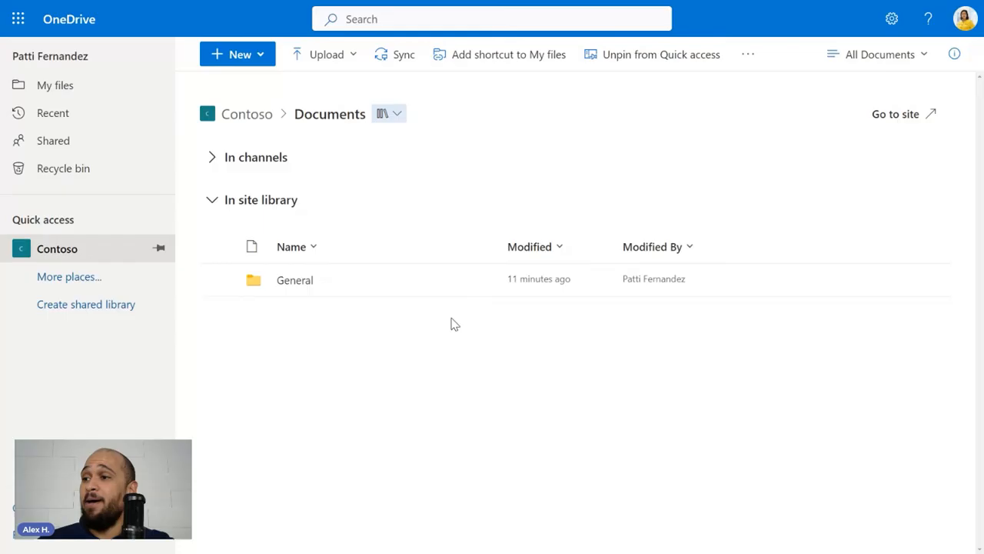
mouse_move(57, 249)
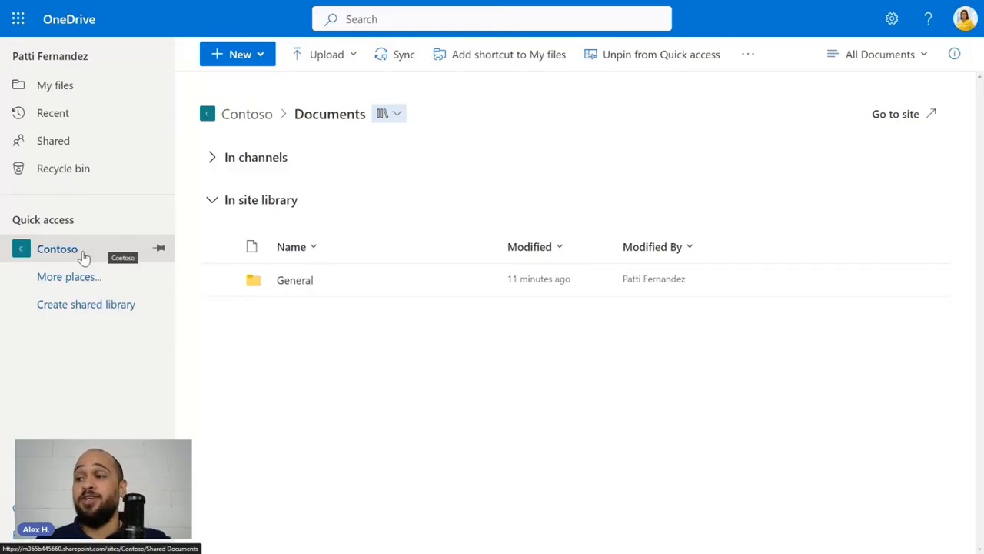
mouse_move(294, 279)
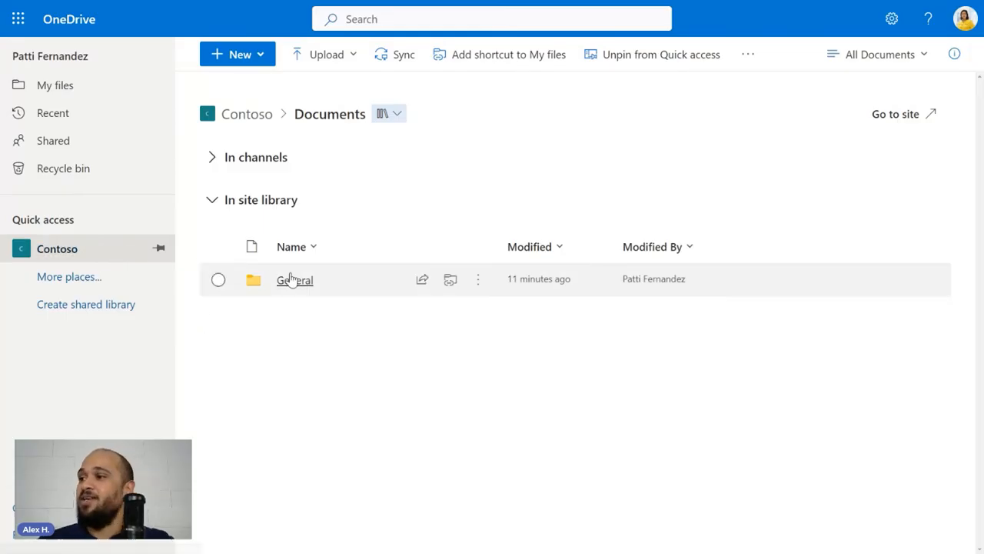
Show the more-actions list for the General folder in Contoso's Documents library.
left_click(478, 279)
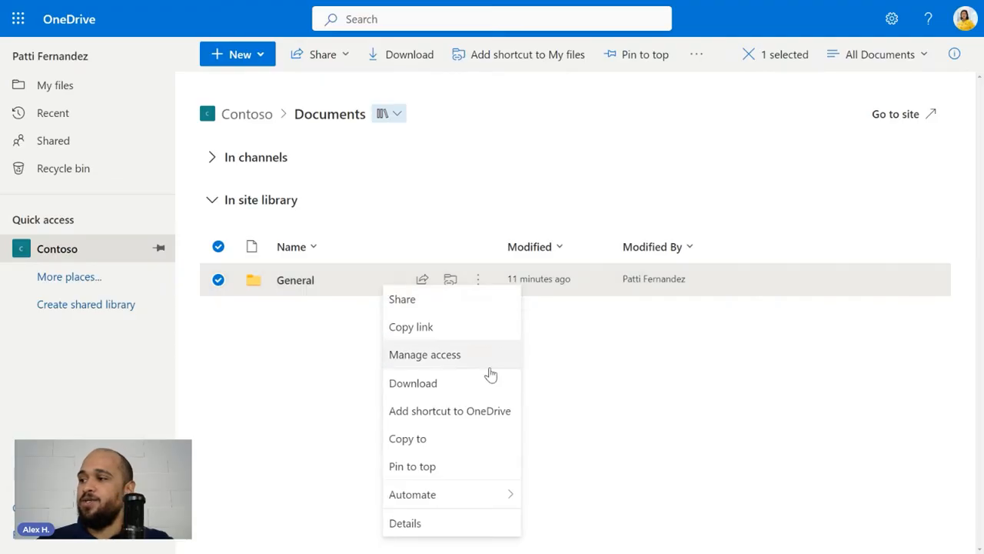
mouse_move(430, 415)
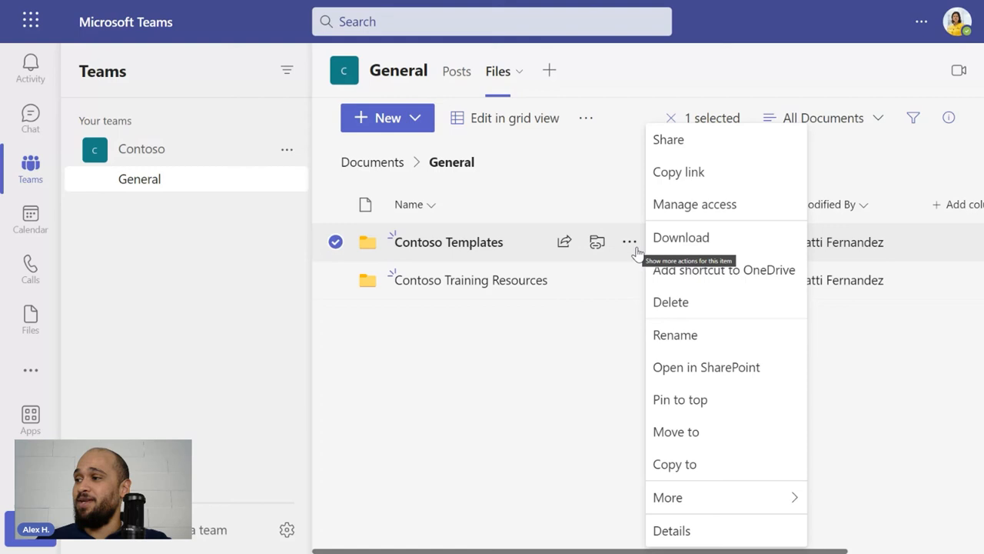
mouse_move(529, 256)
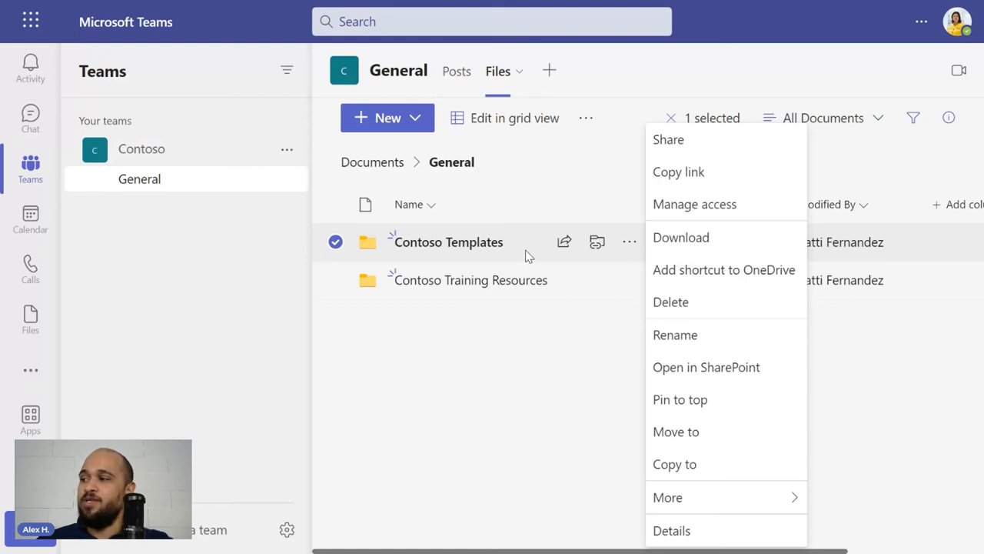
mouse_move(724, 269)
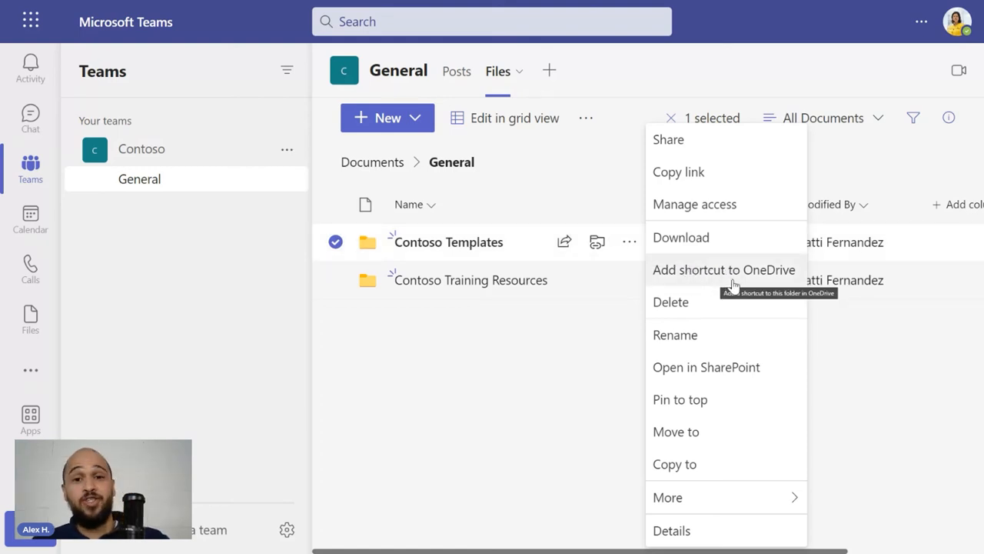